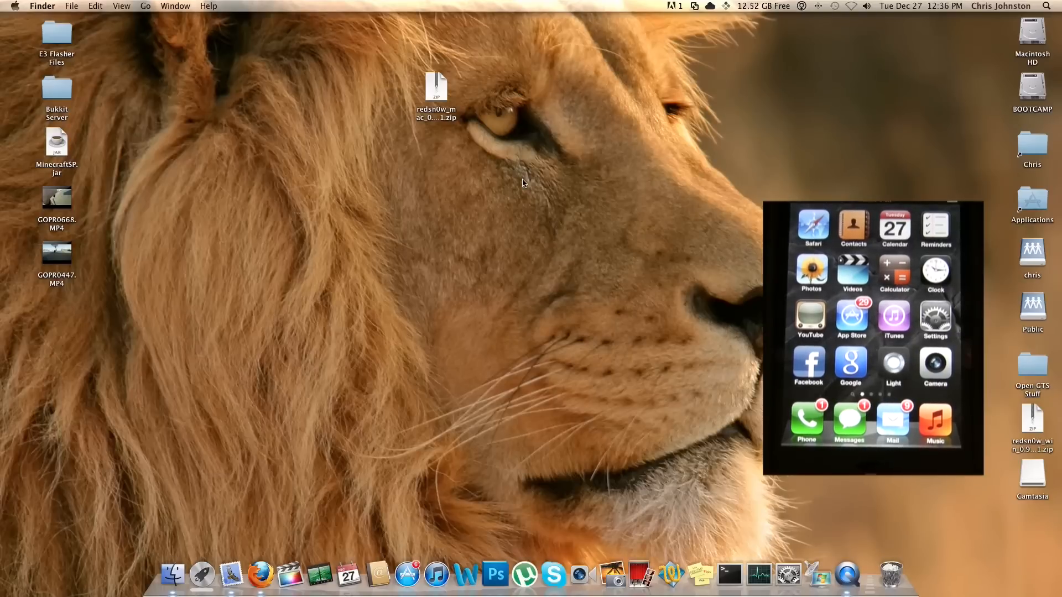
Extract the redsn0w zip and select the redsn0w app inside the redsn0w_mac_0.9.10b1 folder
left_click(437, 86)
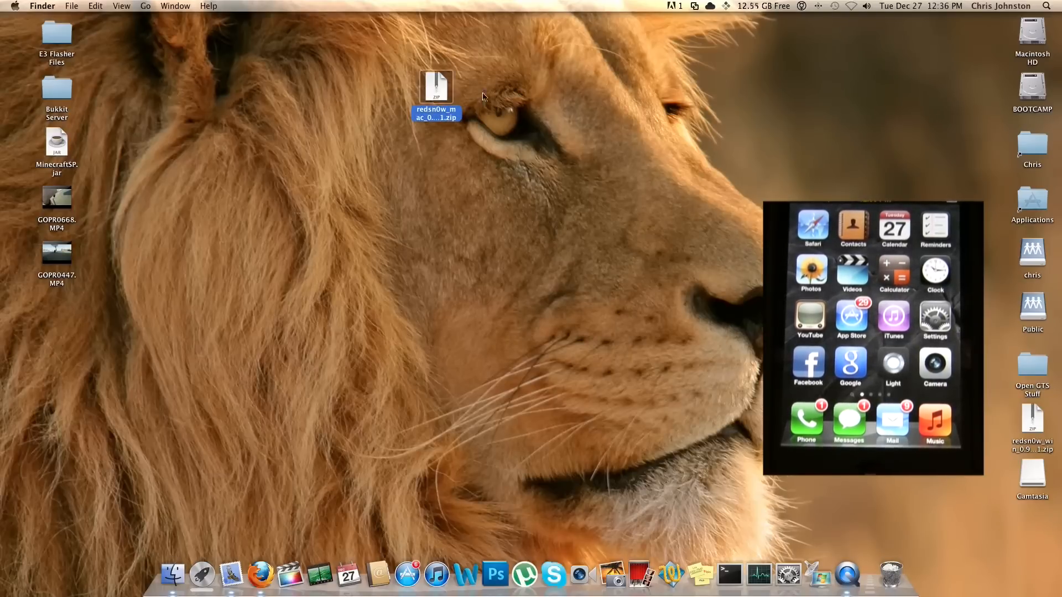
double_click(433, 83)
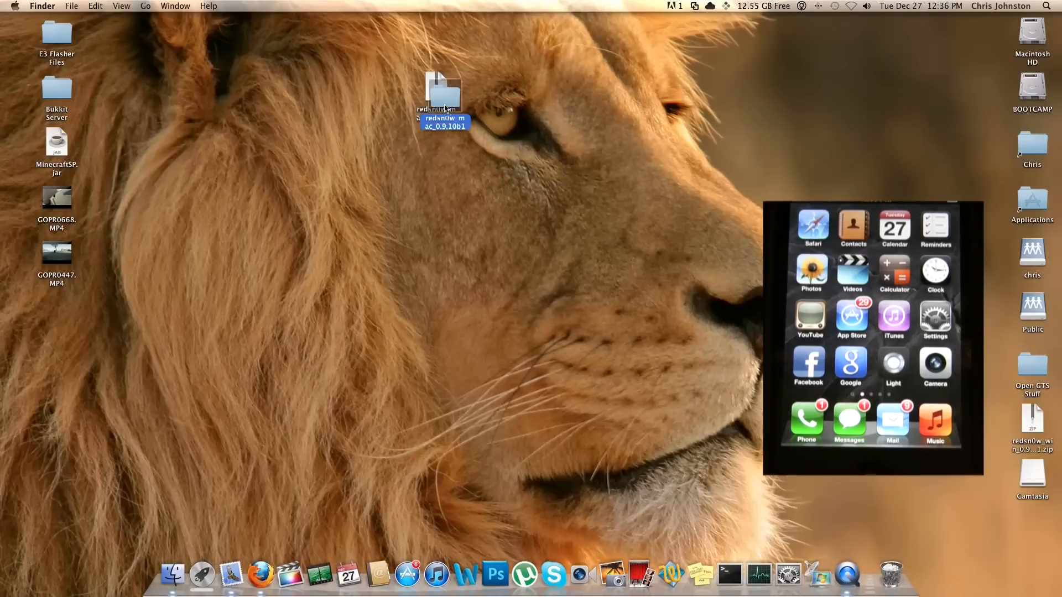
double_click(442, 83)
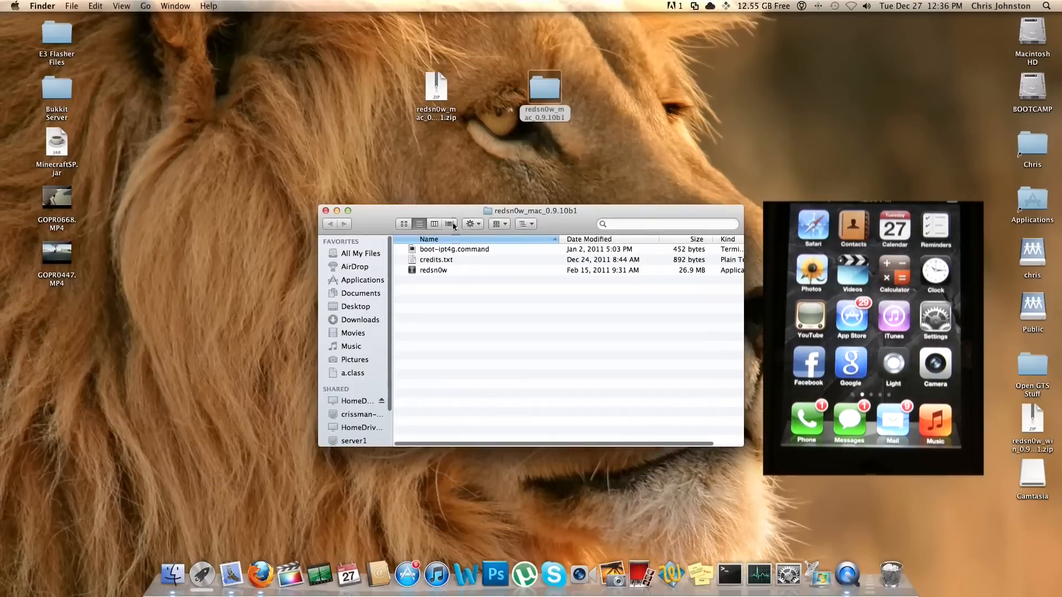
left_click(432, 270)
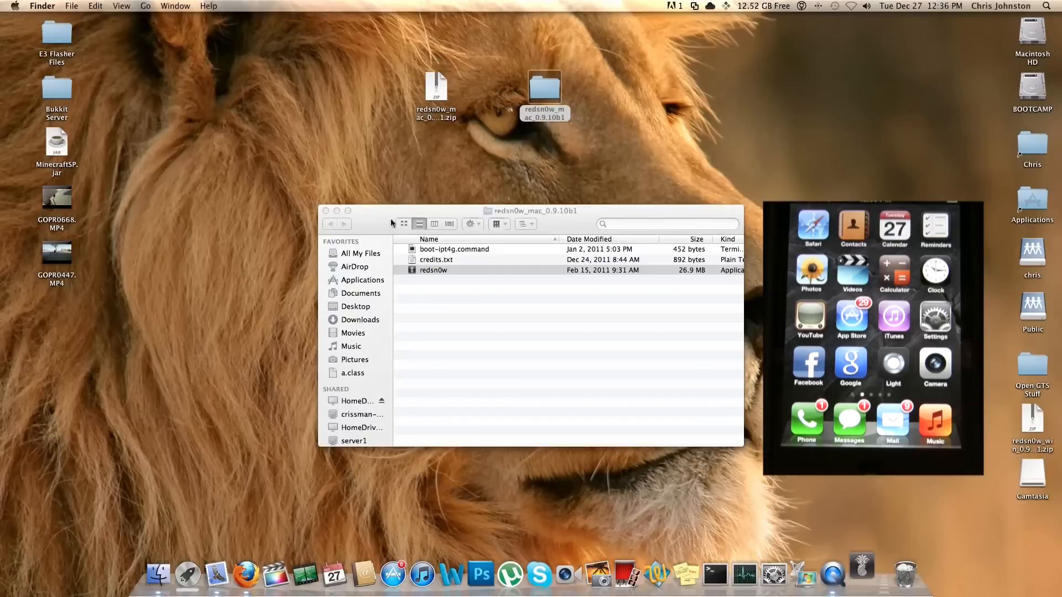
Launch redsn0w and choose Jailbreak, reaching the switch-off-and-plug-in instructions
double_click(433, 270)
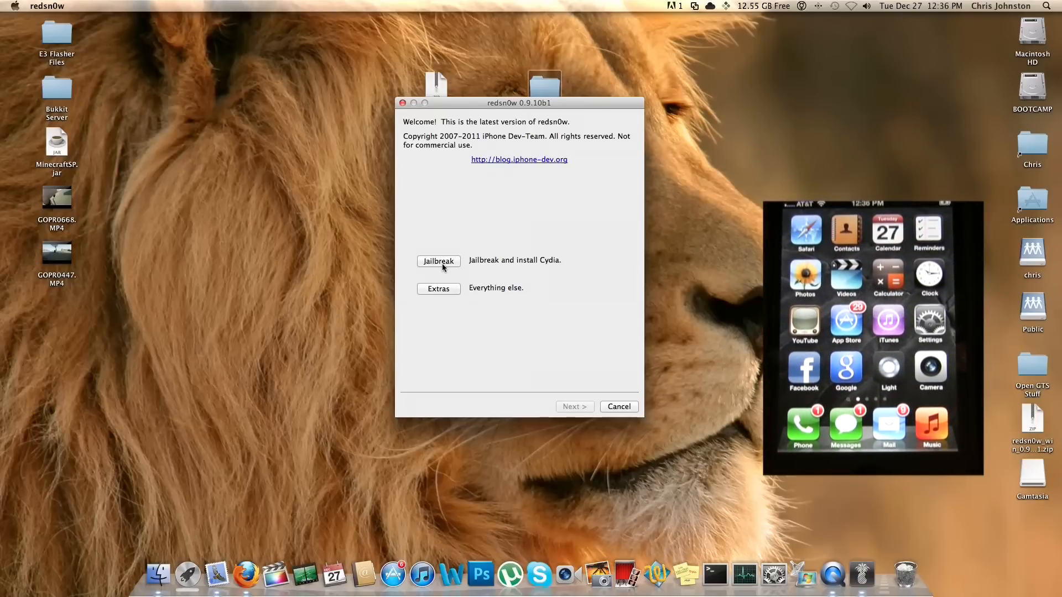
left_click(438, 260)
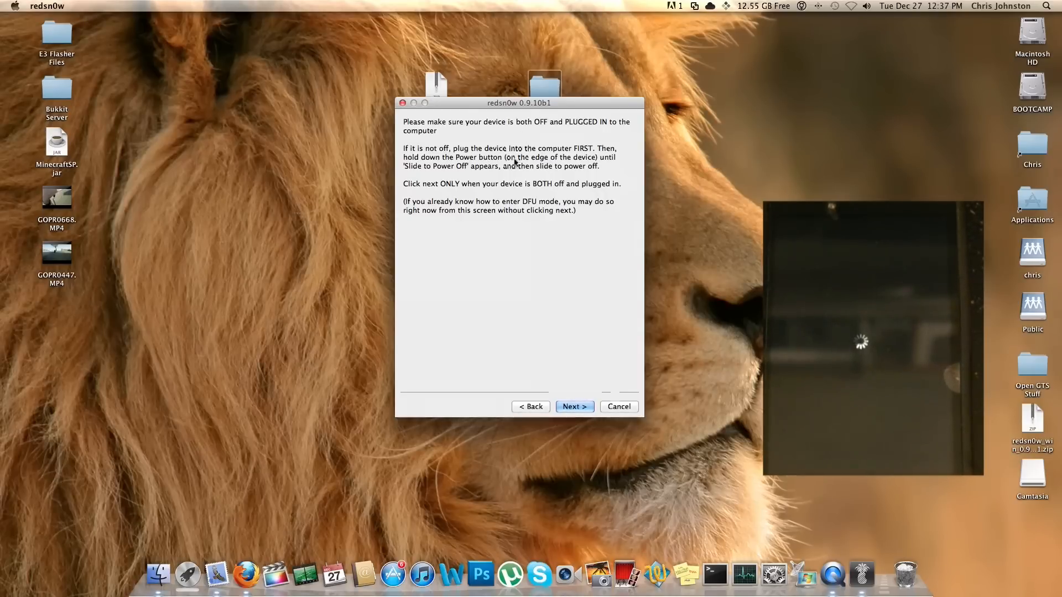
mouse_move(438, 189)
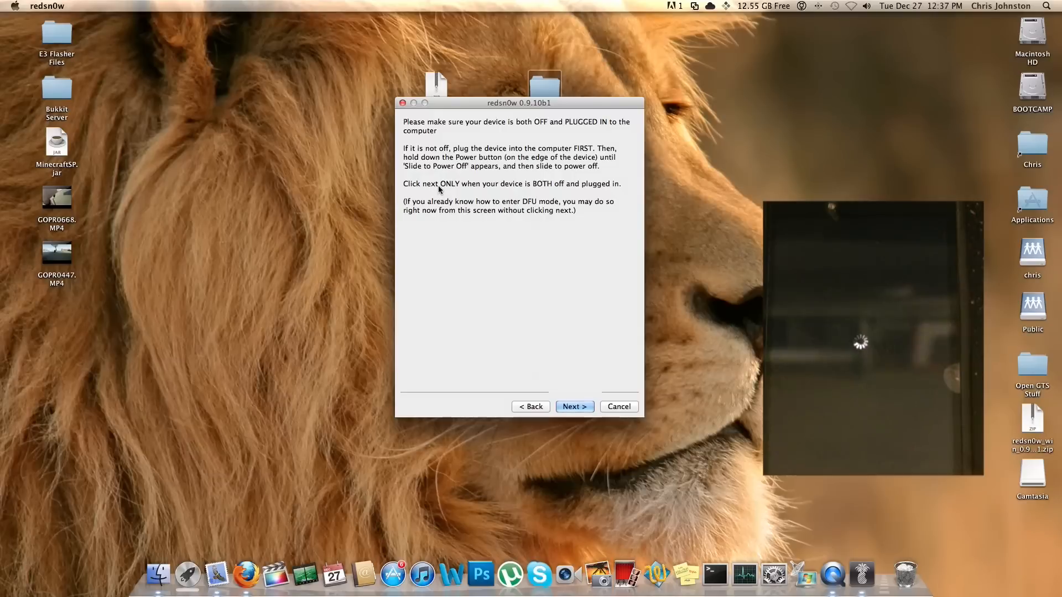
mouse_move(551, 190)
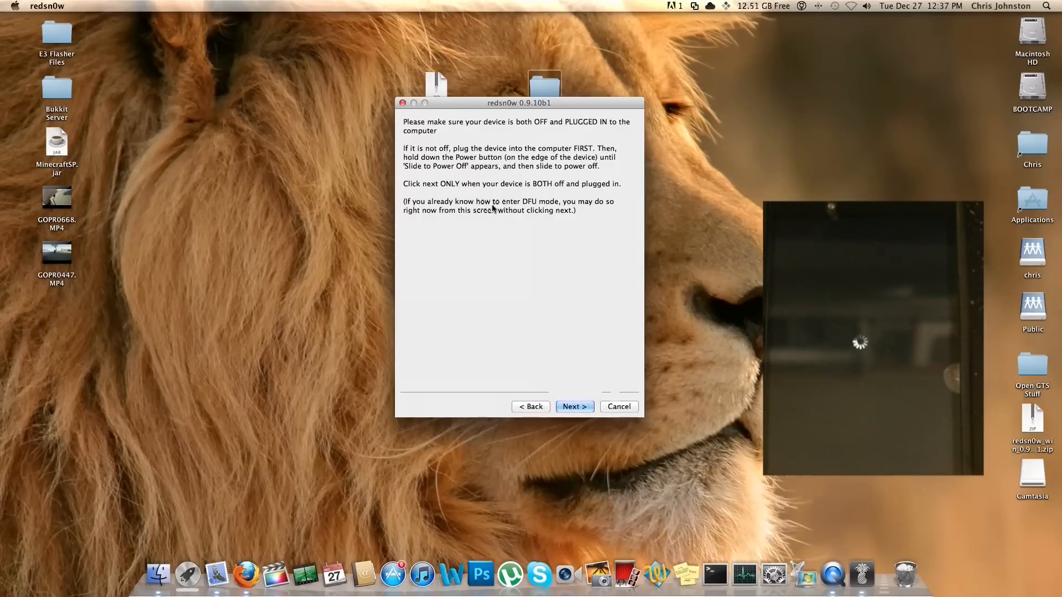
mouse_move(518, 221)
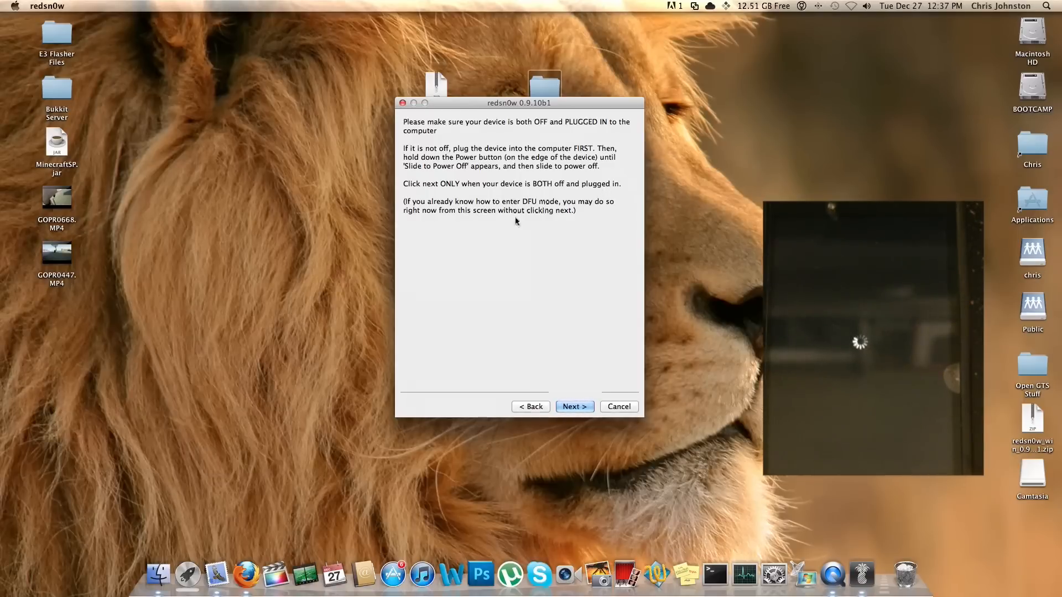
mouse_move(542, 242)
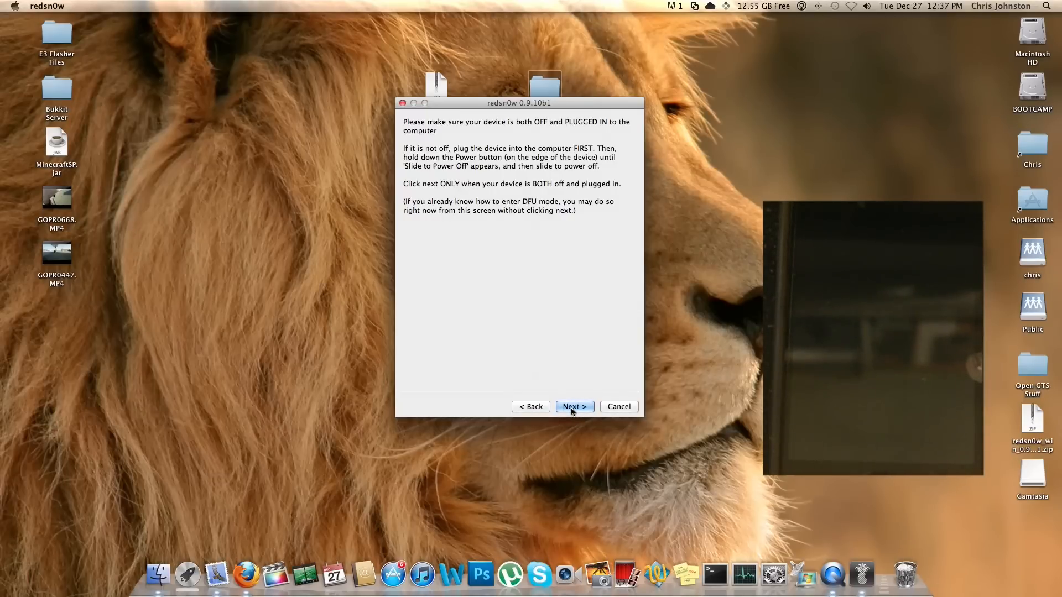
Confirm the iPhone is off and plugged in, then proceed through the DFU mode steps
left_click(575, 408)
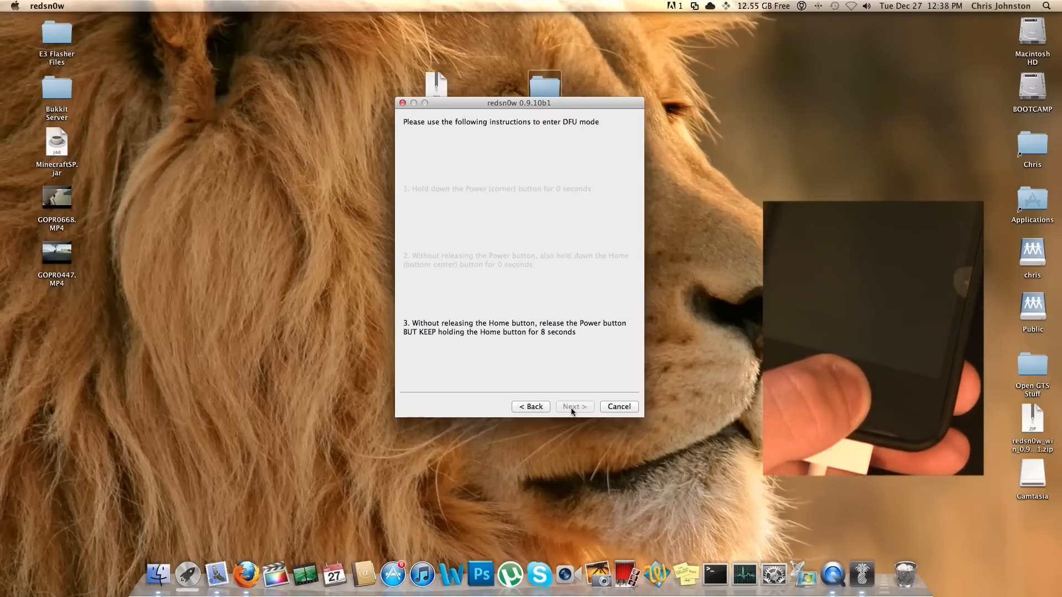
left_click(575, 407)
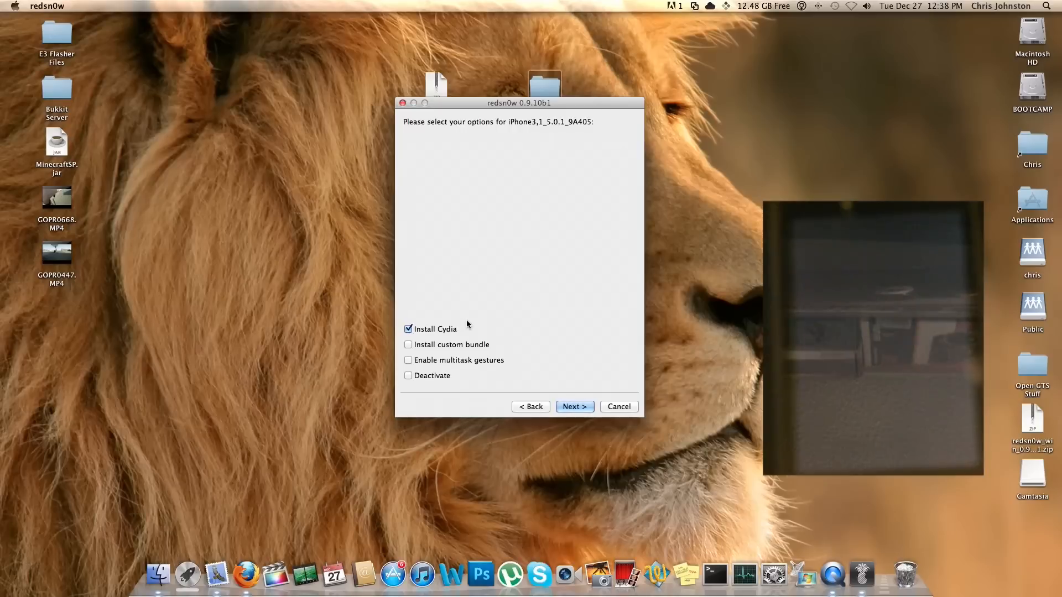
mouse_move(482, 334)
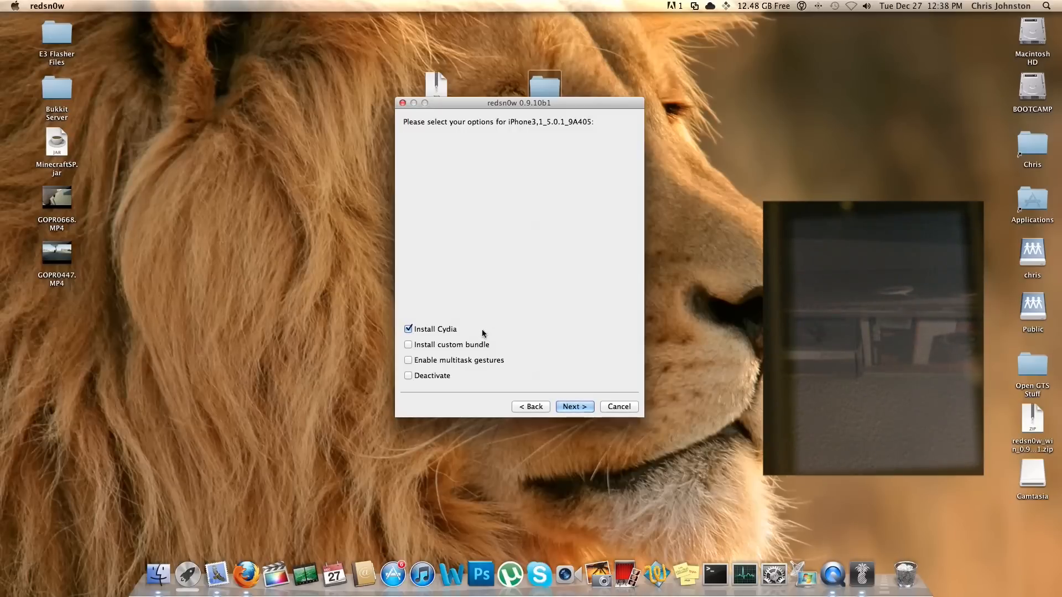
mouse_move(490, 365)
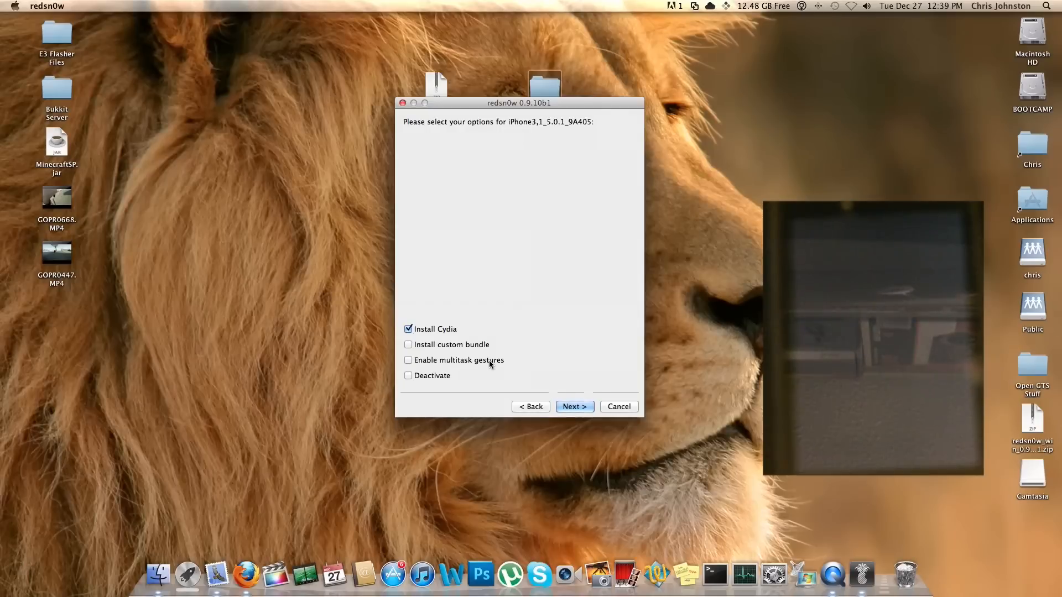
mouse_move(604, 369)
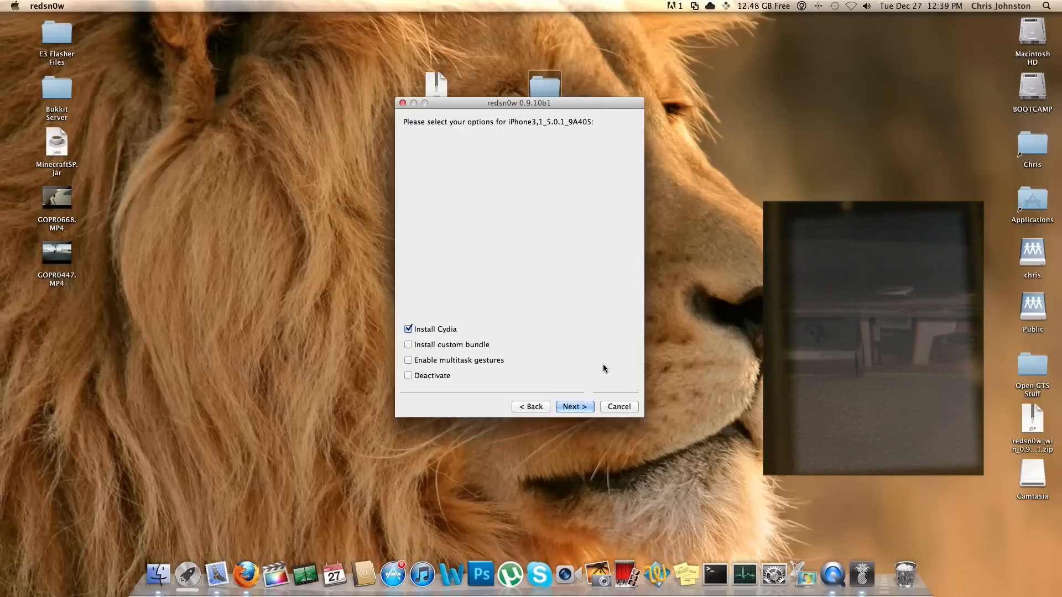
mouse_move(591, 360)
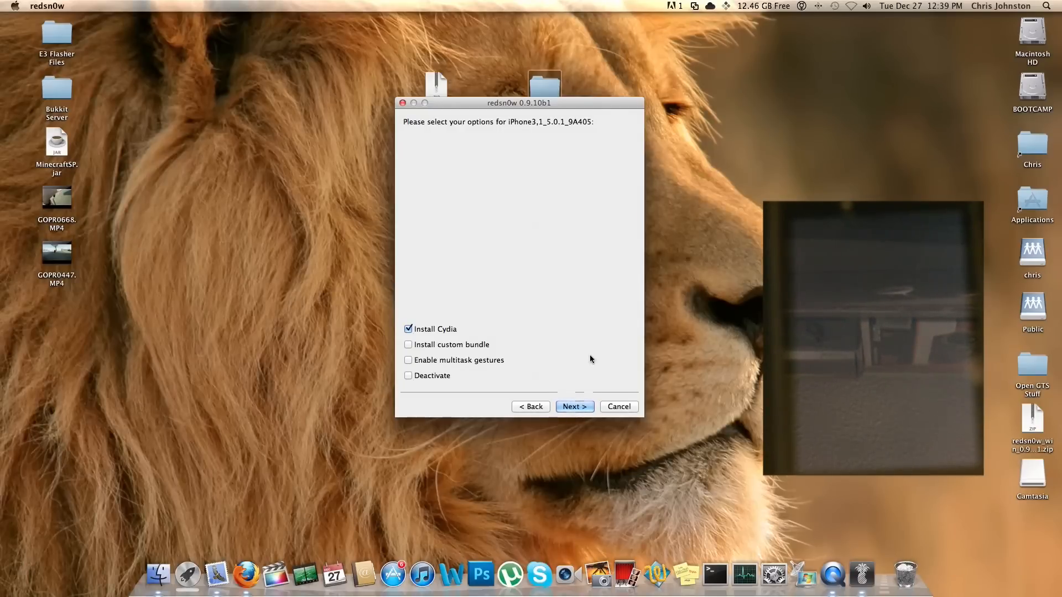
Run the jailbreak with Install Cydia ticked until Done!, then choose Developer in Cydia
left_click(576, 407)
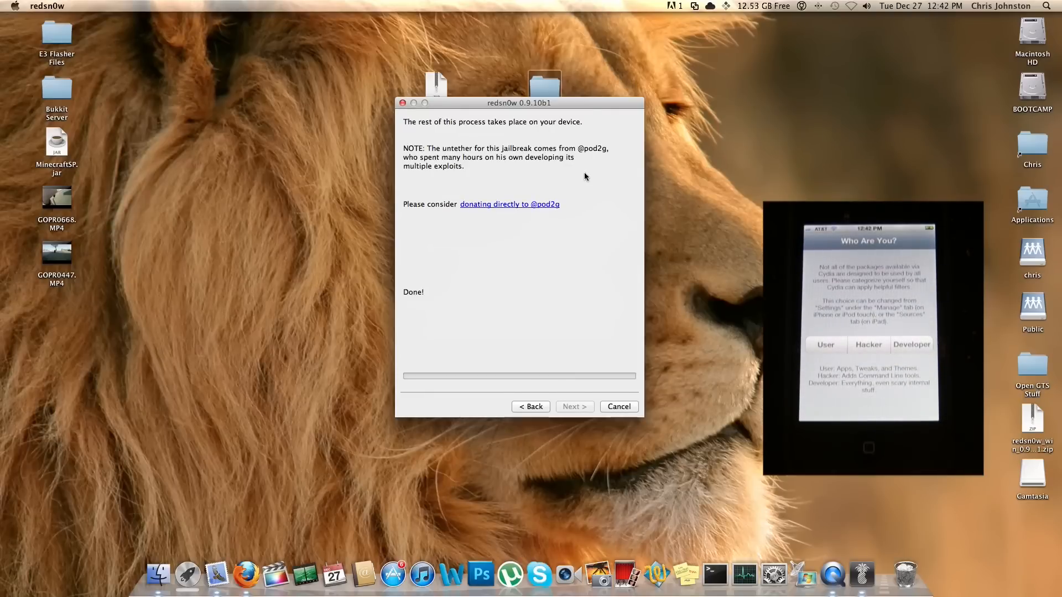
left_click(912, 345)
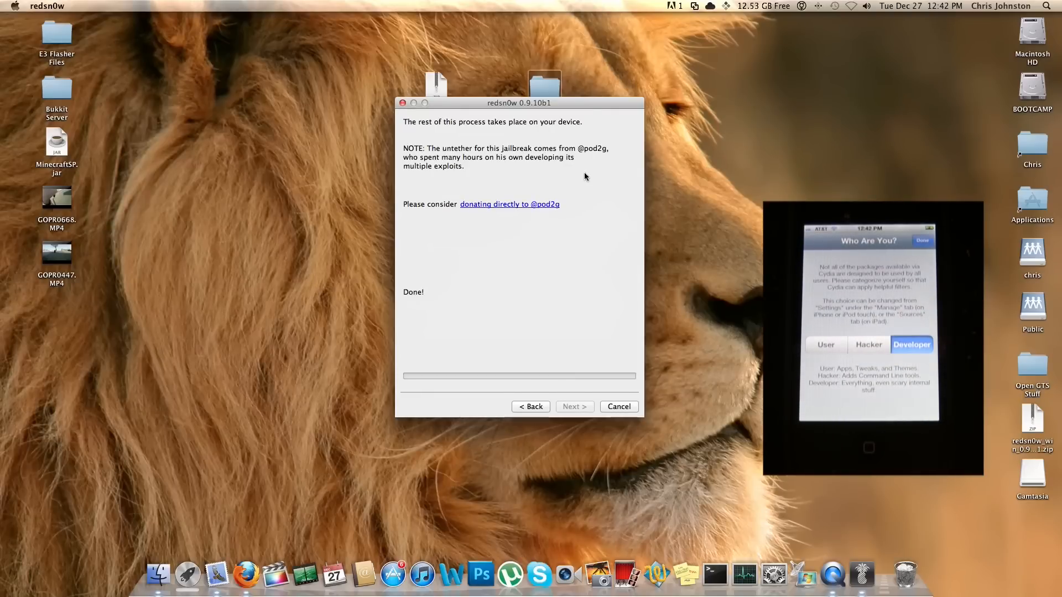